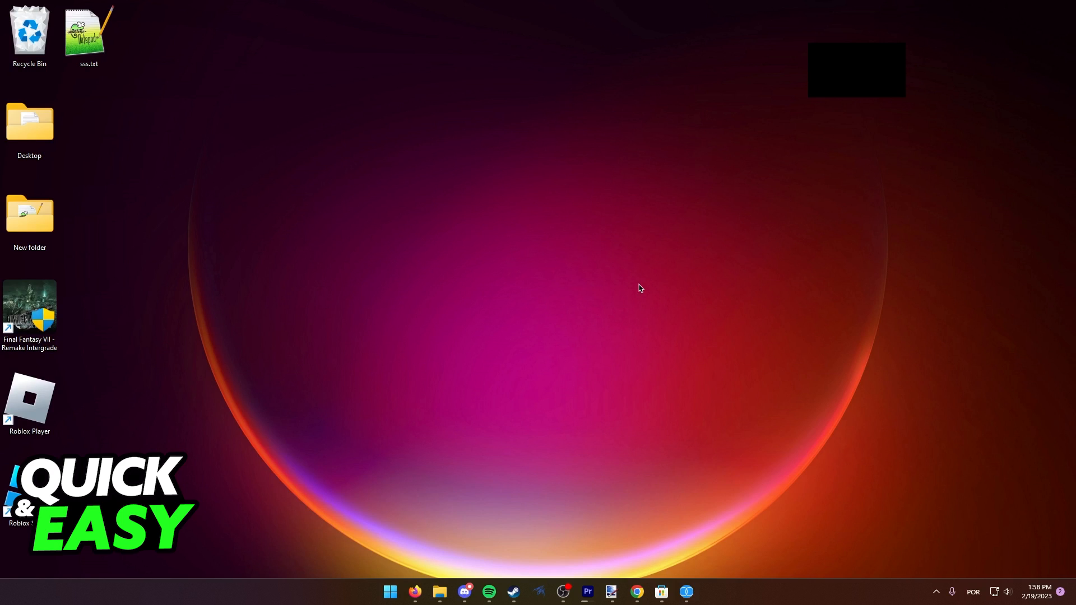
pyautogui.moveTo(532, 277)
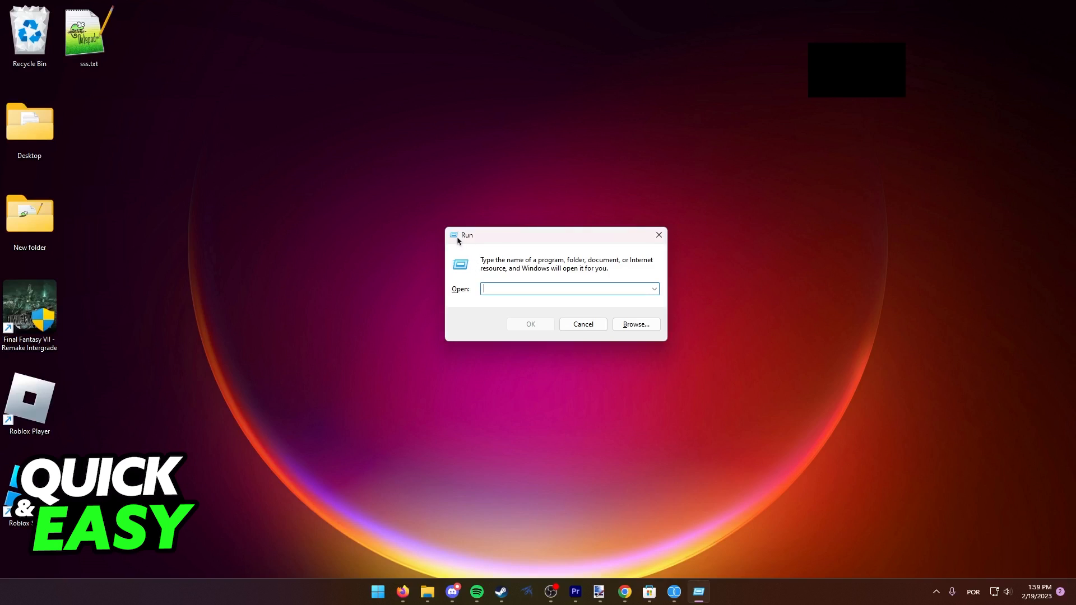
pyautogui.moveTo(561, 289)
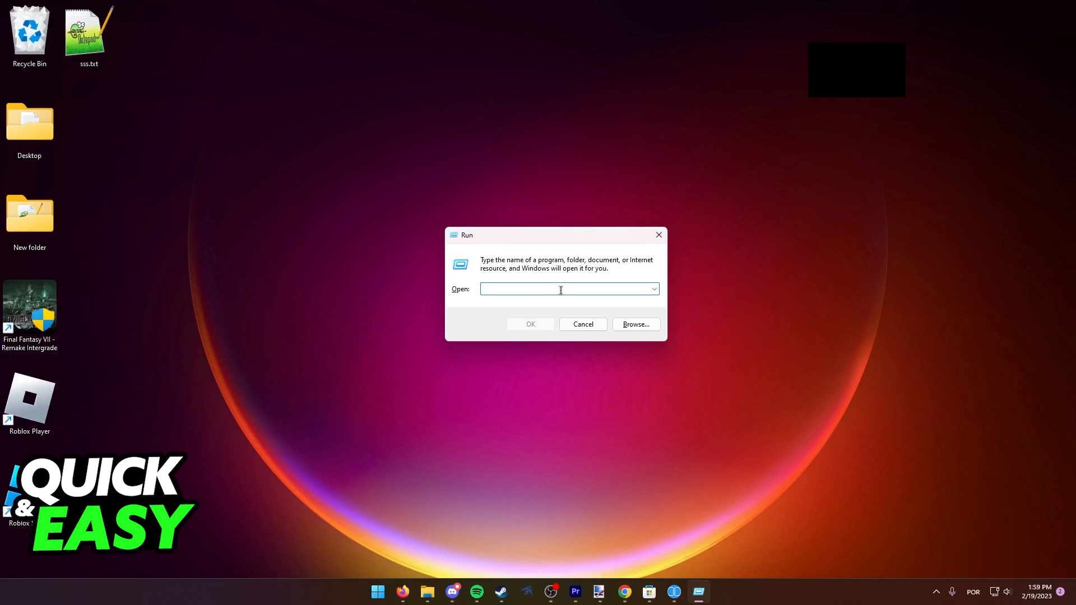
# - Run shell:appsfolder to list all installed applications in File Explorer
pyautogui.write('shell:appsfolder')
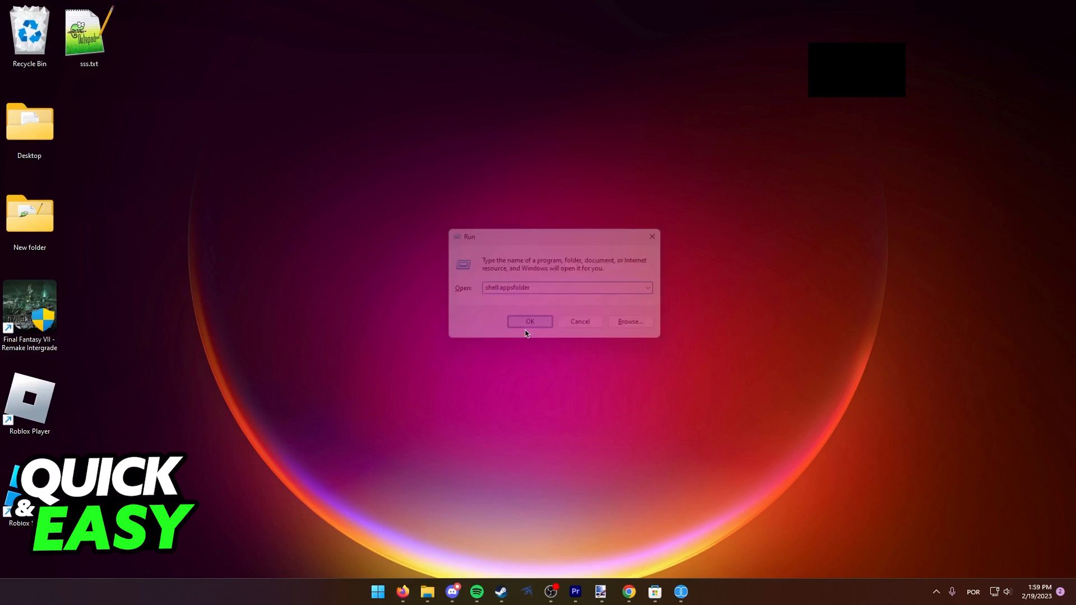
pyautogui.click(529, 321)
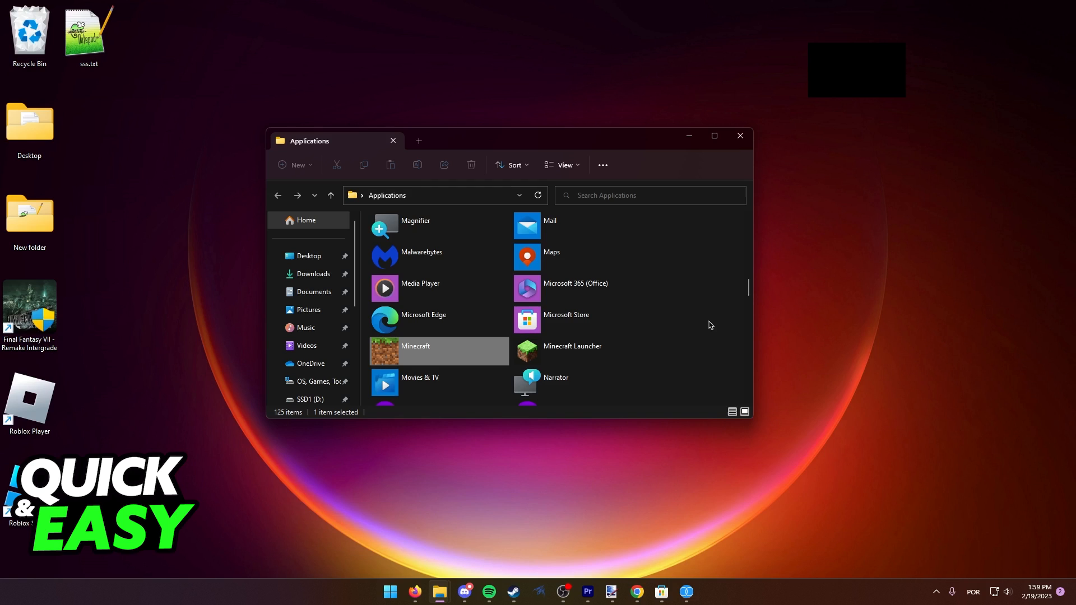
# - Place a Minecraft Launcher shortcut on the desktop and start renaming it via Show more options
pyautogui.click(676, 364)
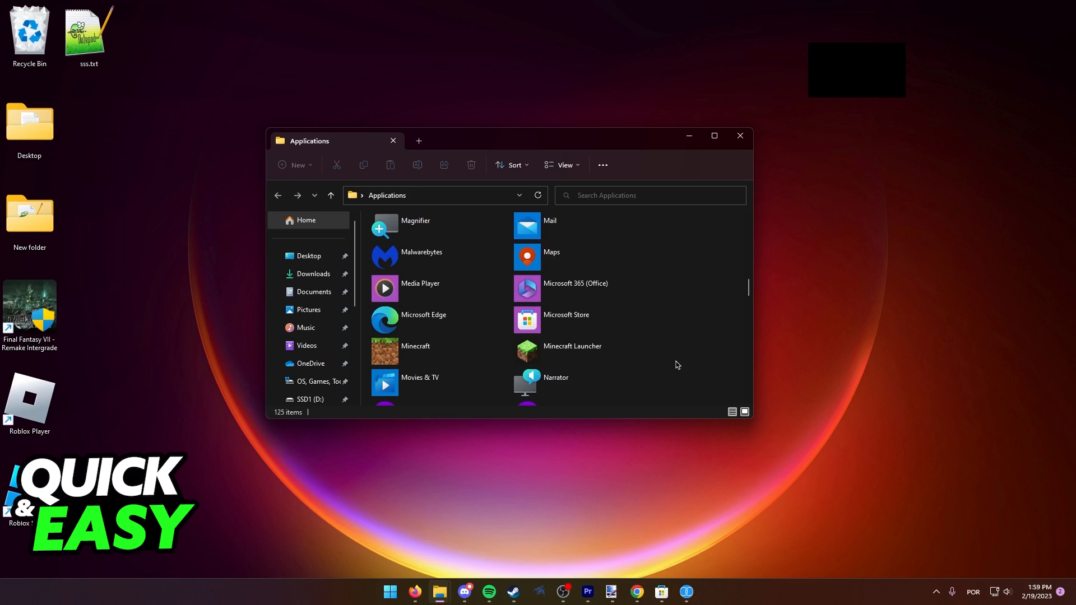
pyautogui.moveTo(580, 351)
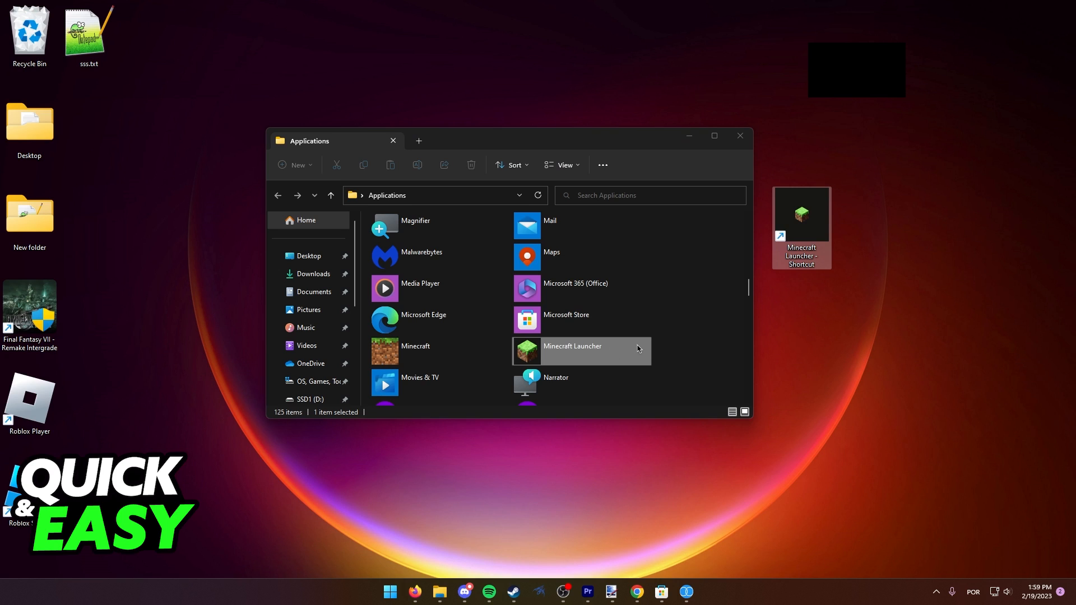
pyautogui.rightClick(802, 217)
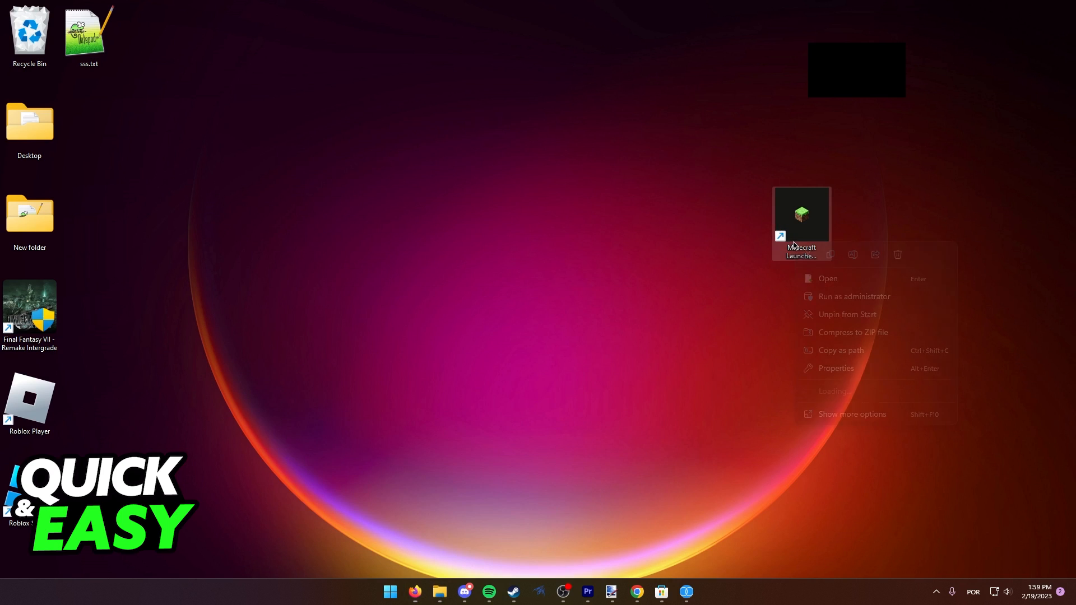
pyautogui.click(885, 388)
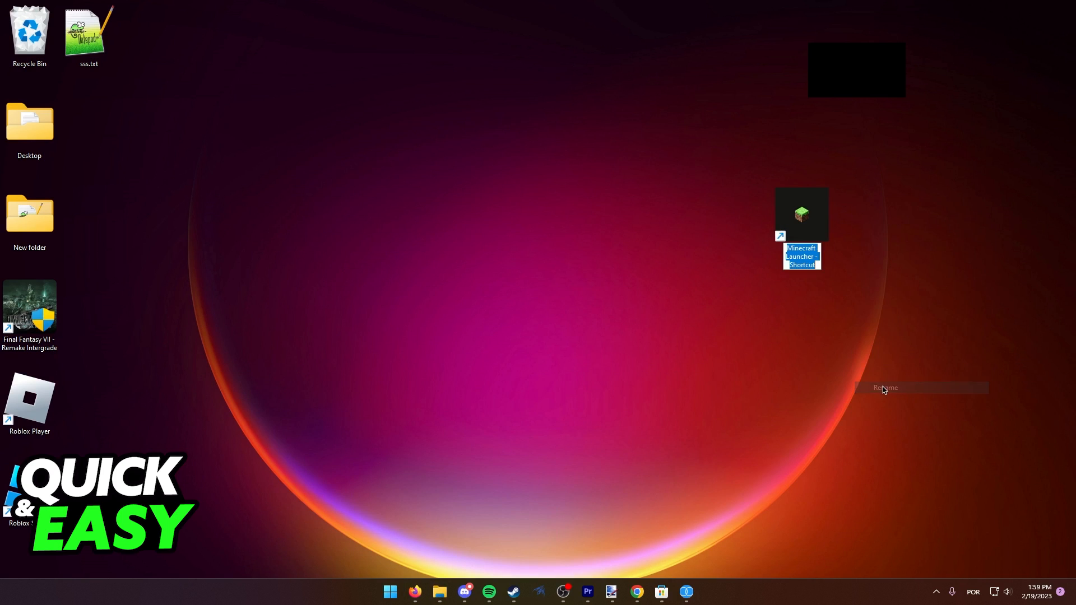
pyautogui.click(886, 388)
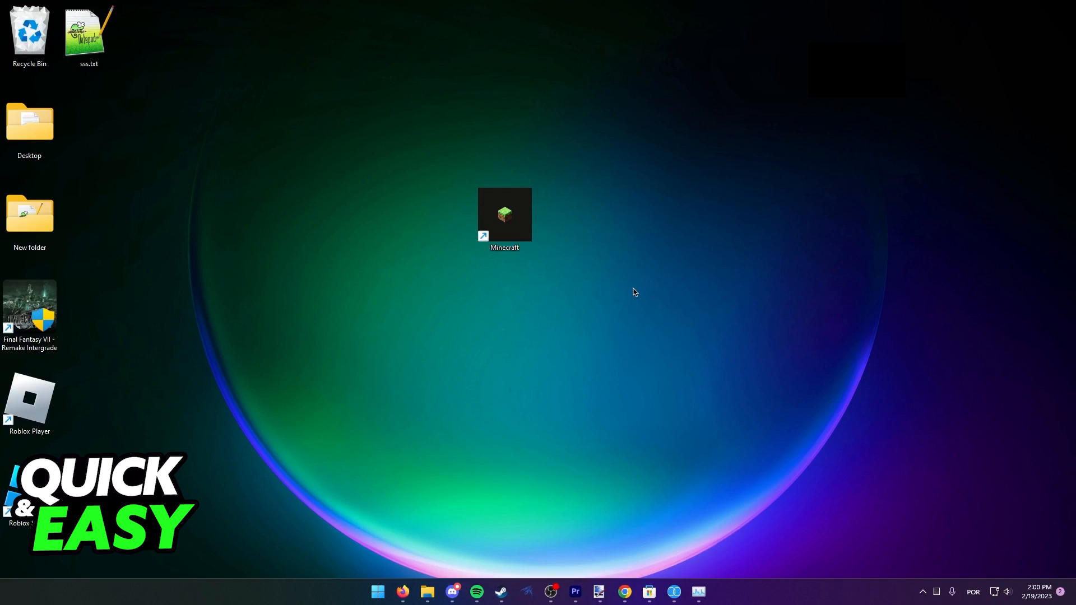
pyautogui.click(505, 219)
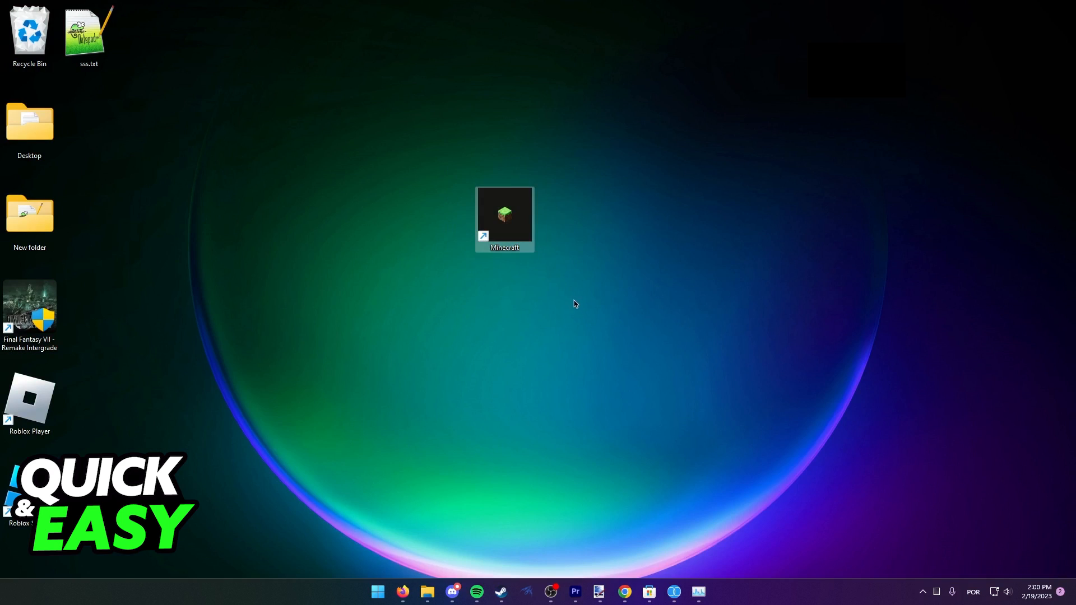
pyautogui.doubleClick(505, 216)
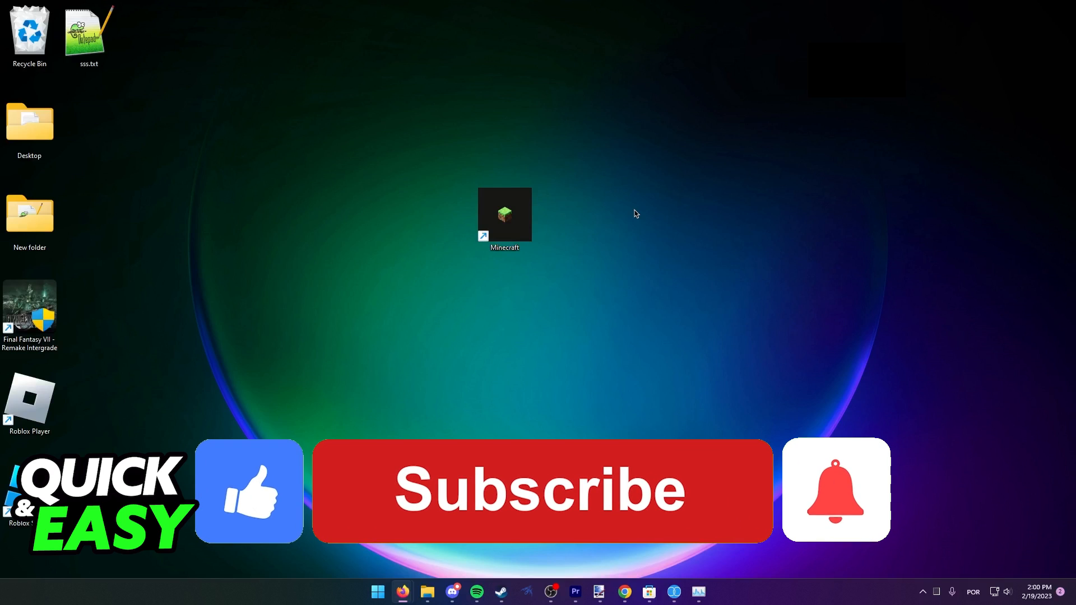
pyautogui.click(542, 490)
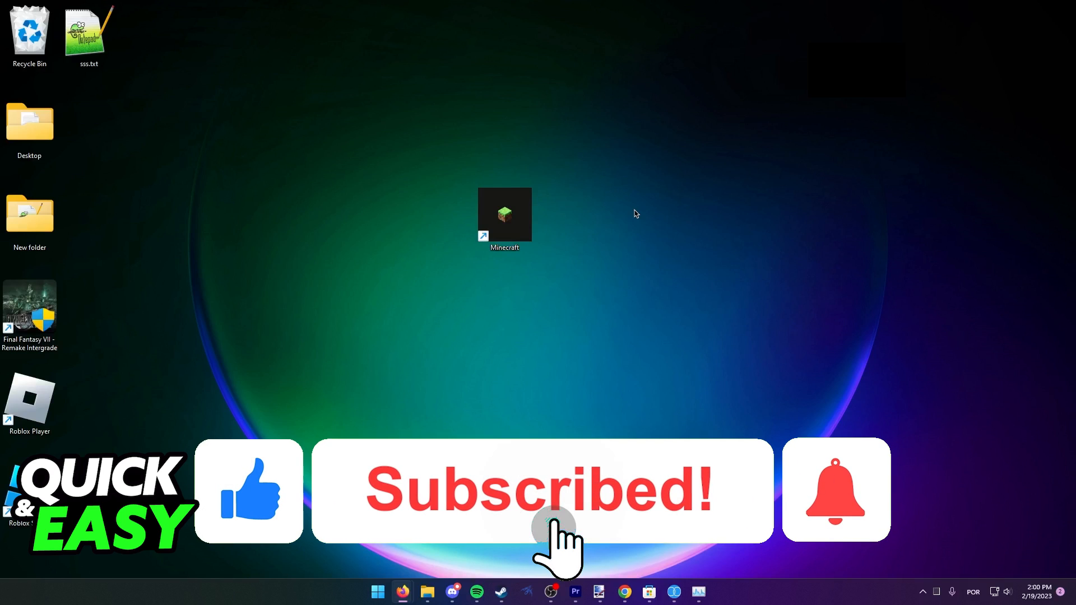